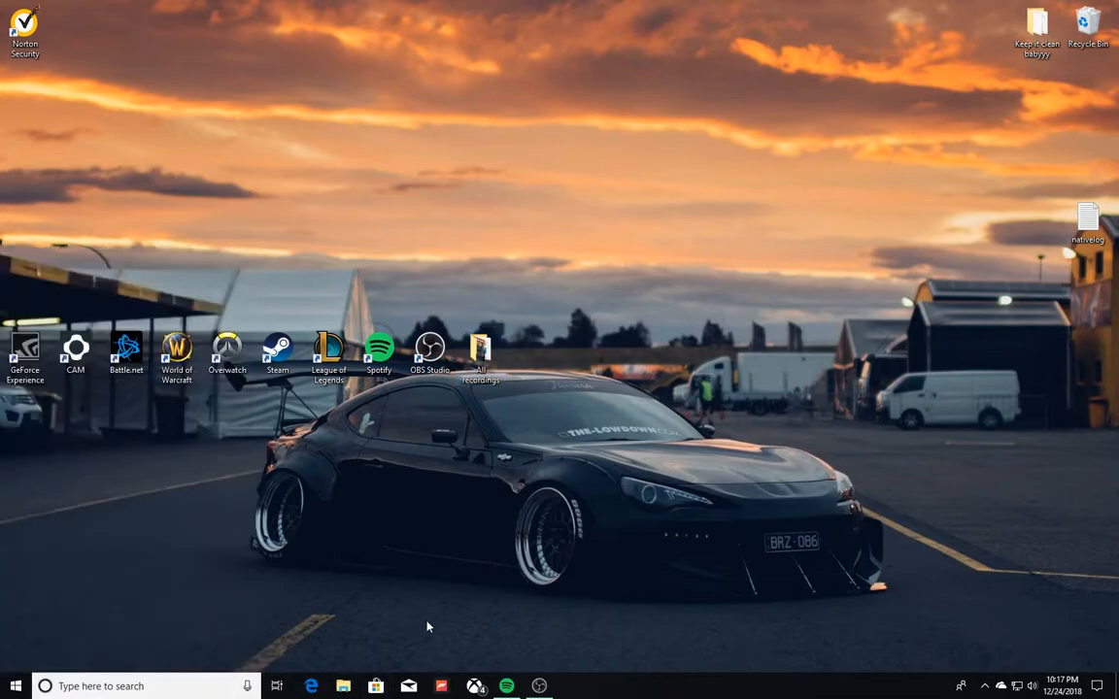
mouse_move(380, 392)
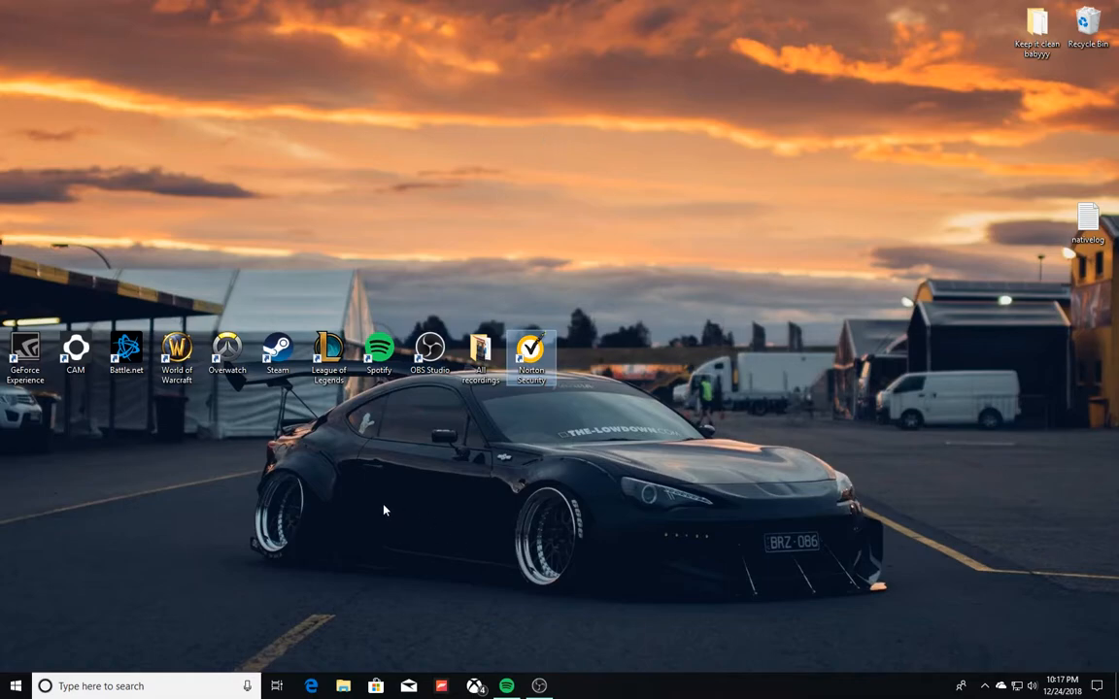
- Check the Norton Security shortcut's options and nudge the Recycle Bin icon back into place on the desktop
right_click(377, 349)
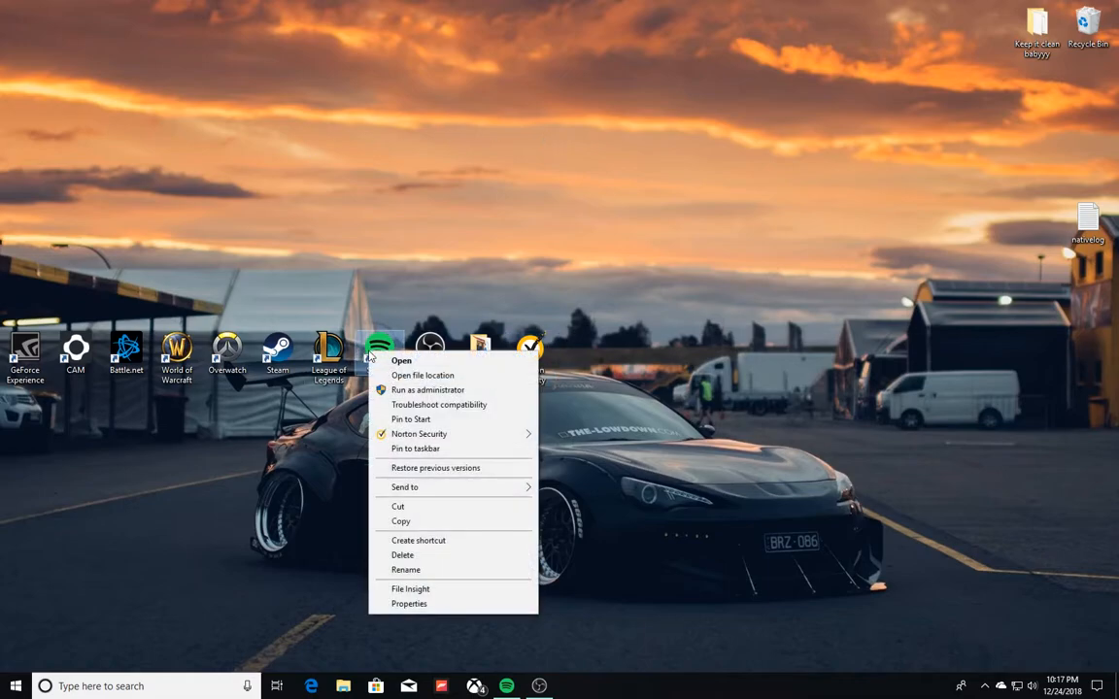
mouse_move(399, 556)
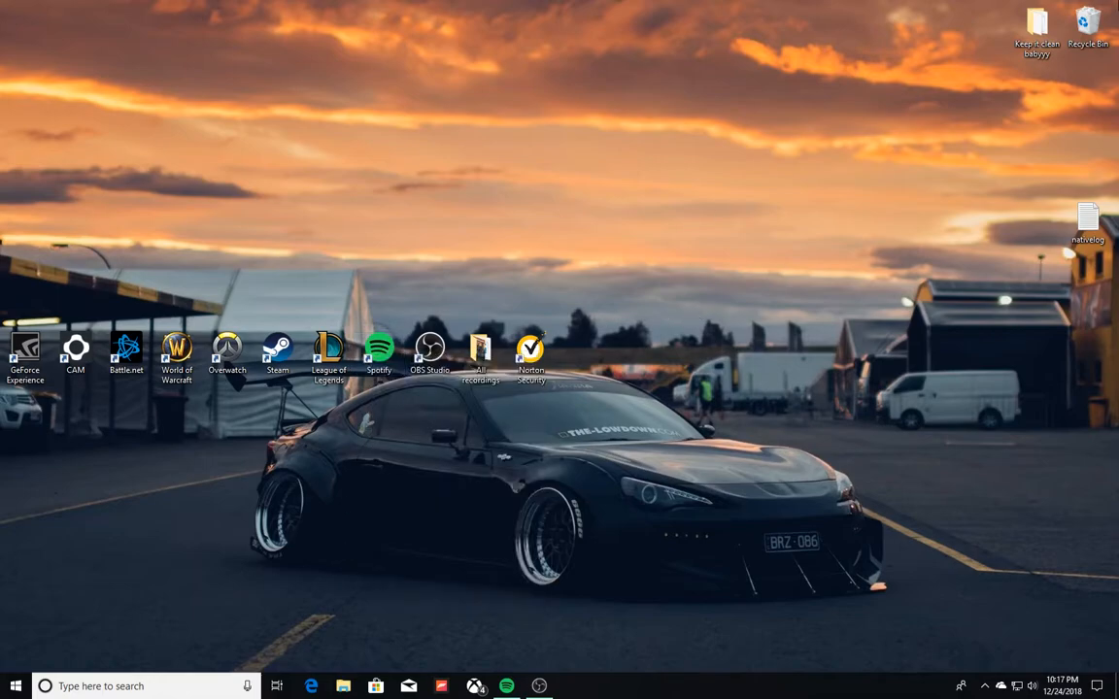
left_click_drag(1088, 23, 732, 195)
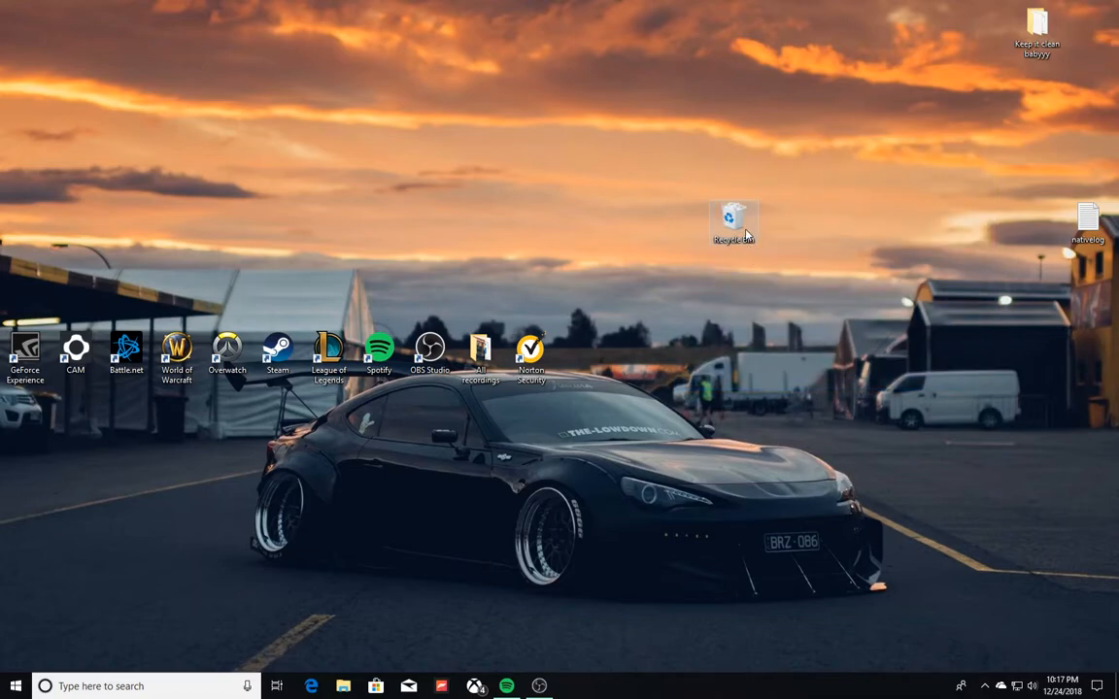
left_click_drag(734, 221, 1069, 43)
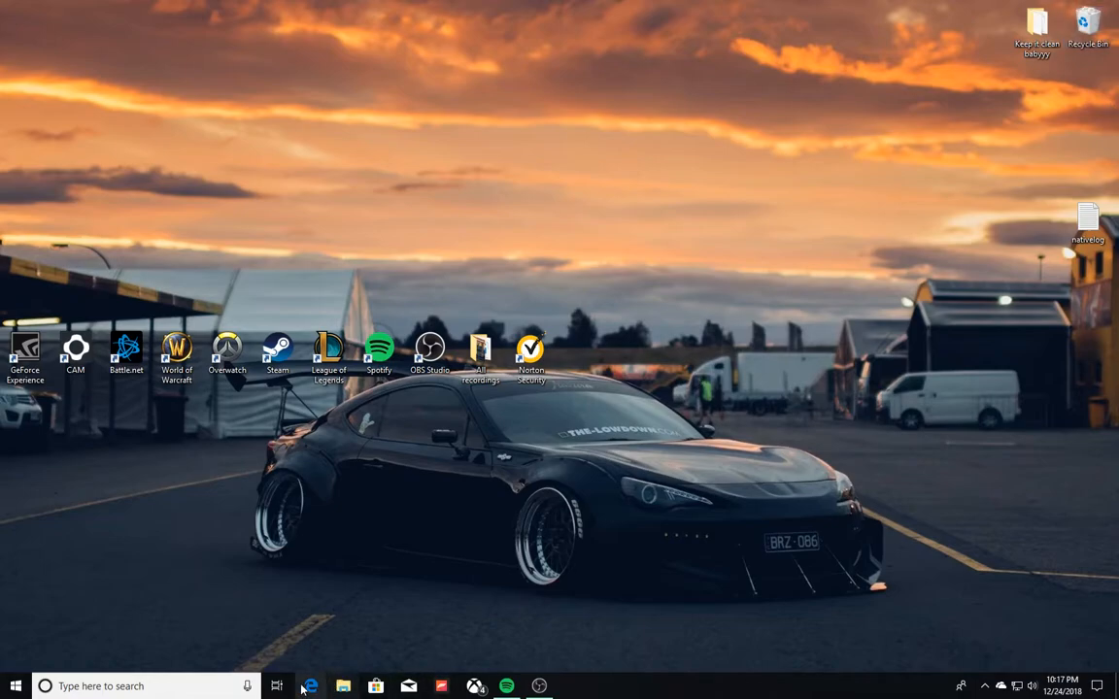
mouse_move(308, 688)
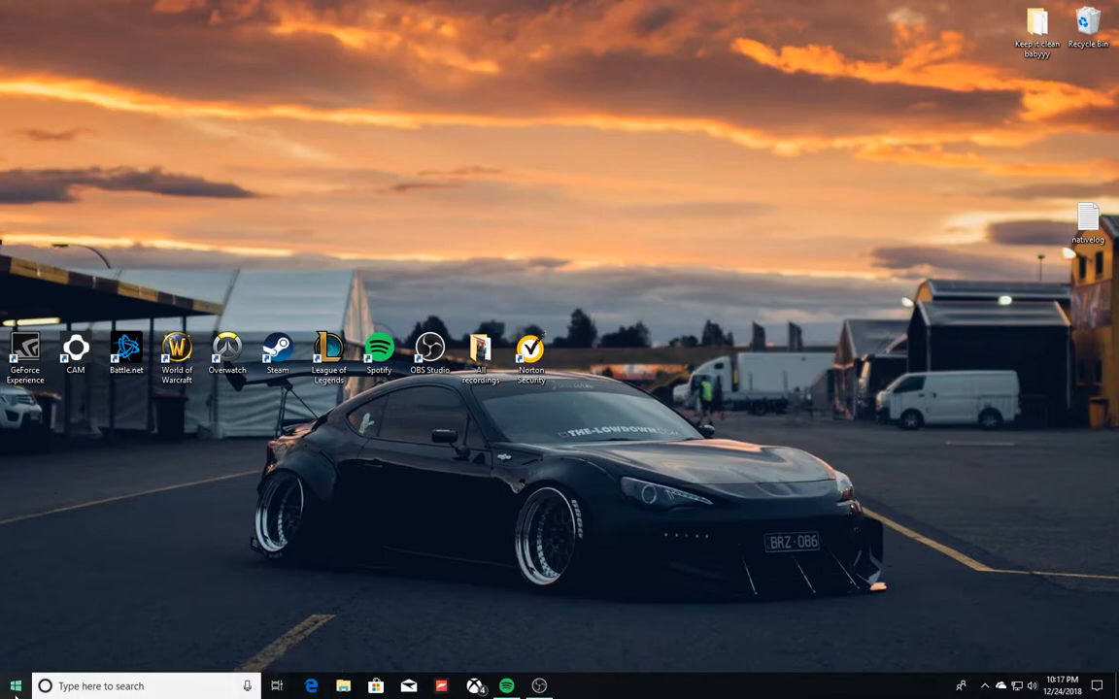
- Search 'Contol' from the taskbar and launch Control Panel from the results
left_click(16, 686)
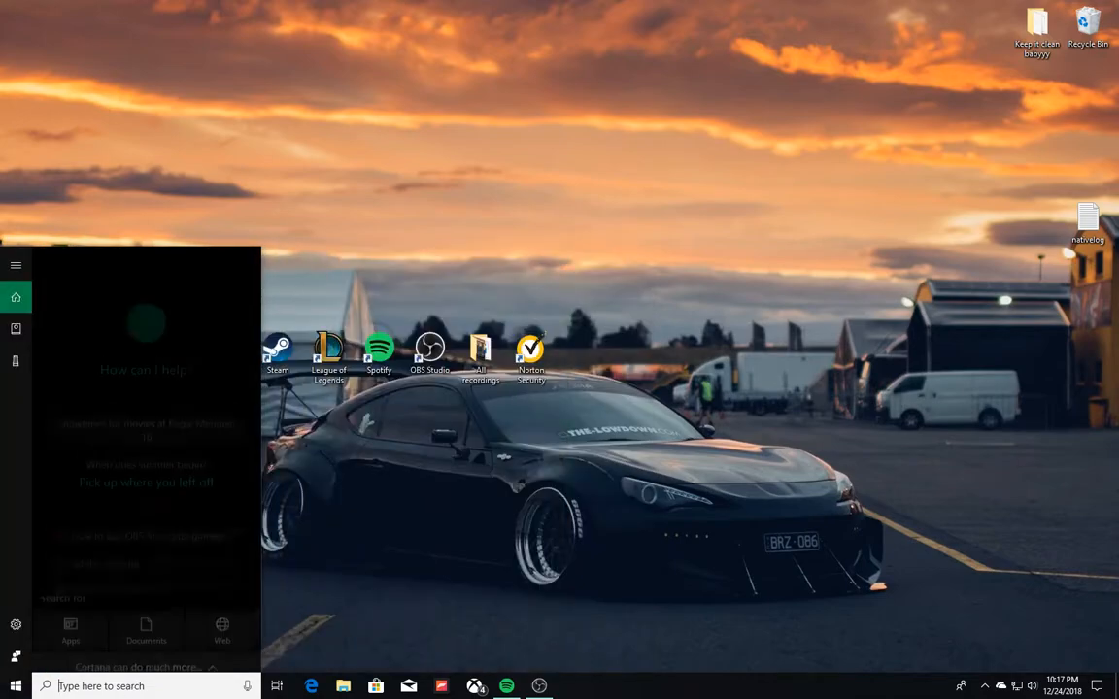
type("Contol")
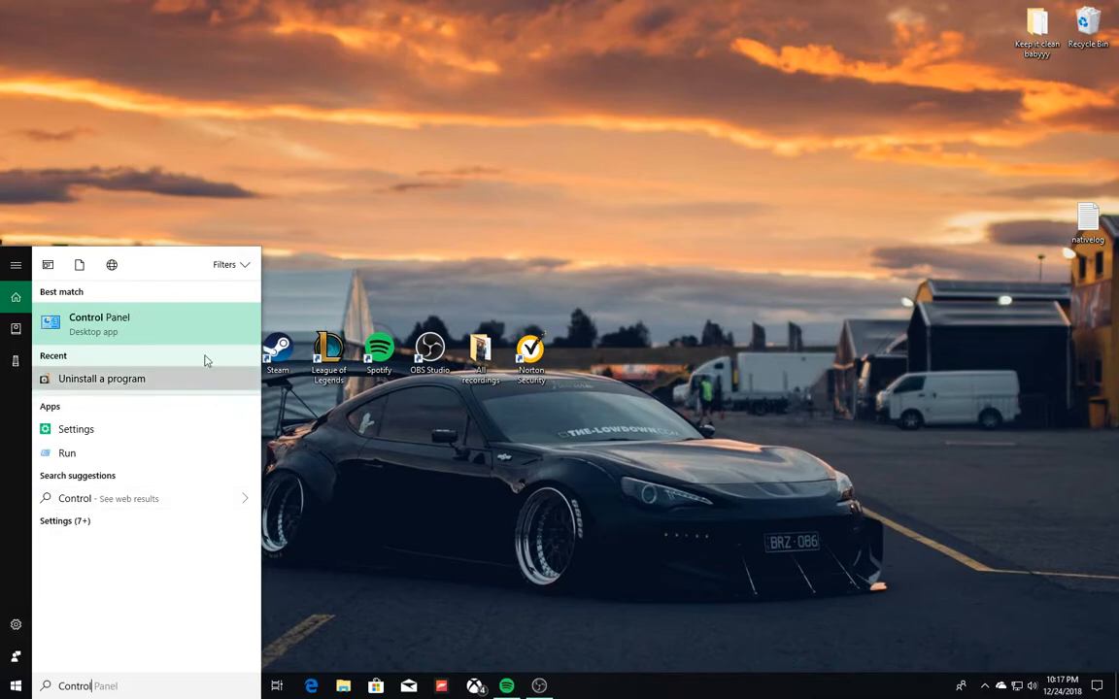
left_click(97, 322)
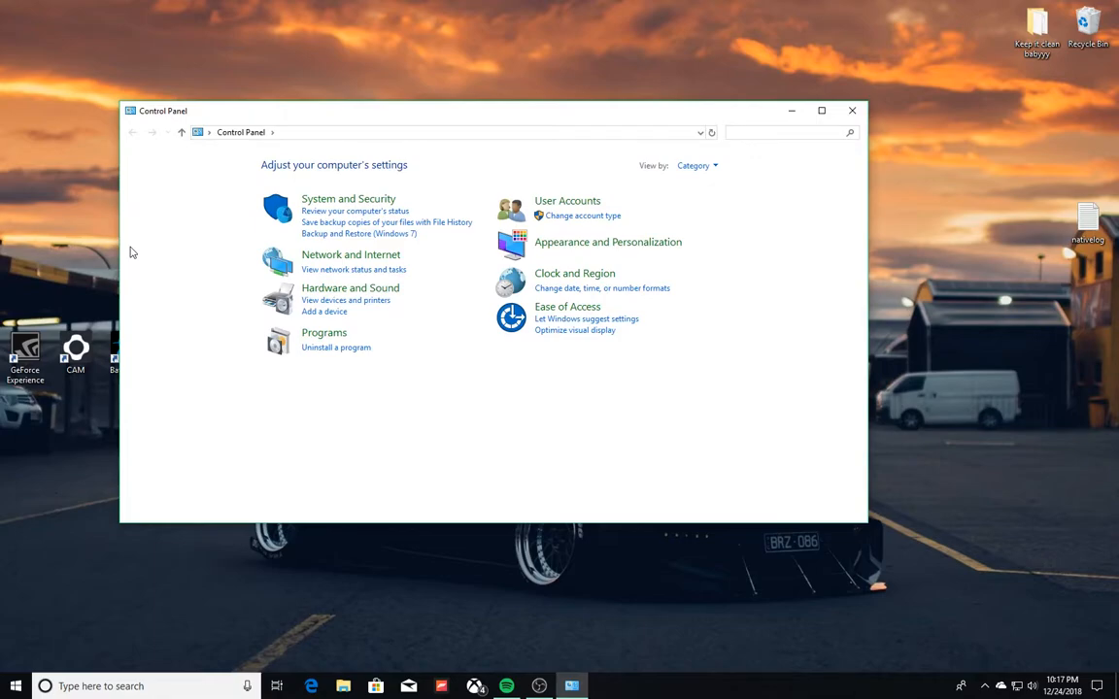
mouse_move(384, 382)
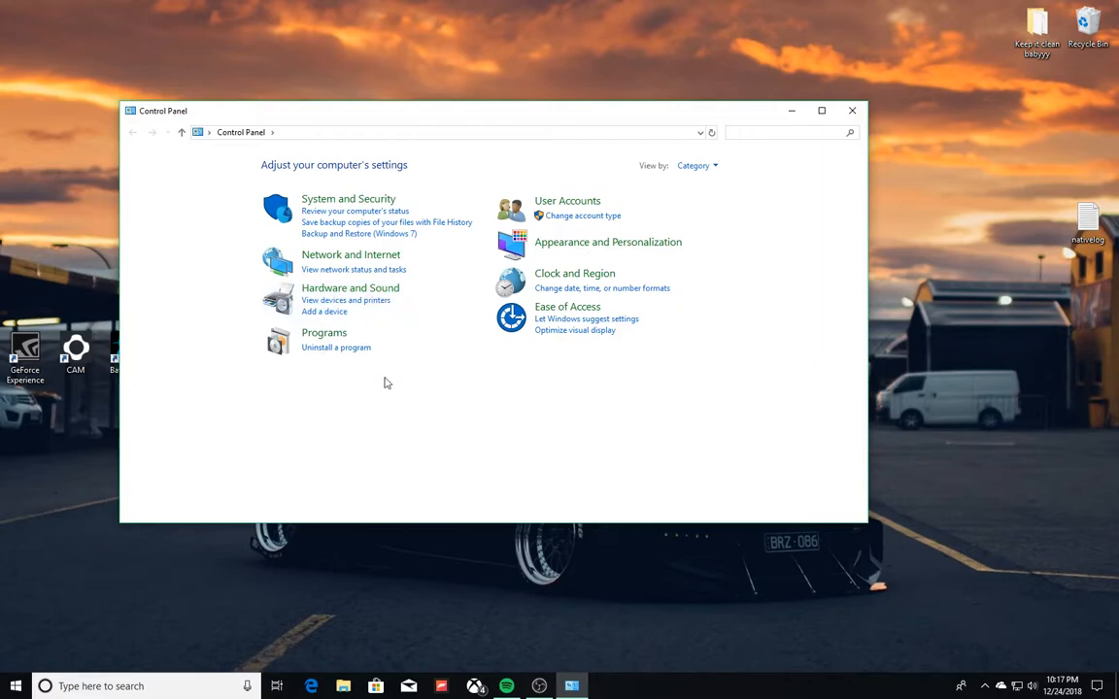
- Go through Programs to 'Uninstall a program', listing installed programs with publishers and sizes
left_click(787, 132)
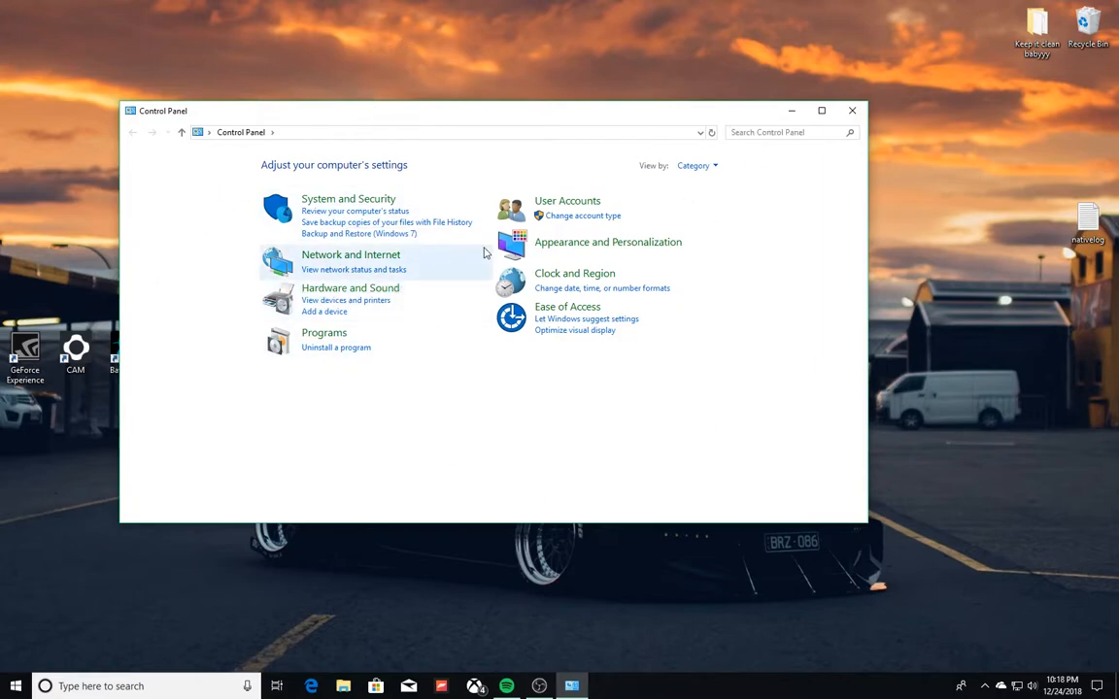
mouse_move(323, 338)
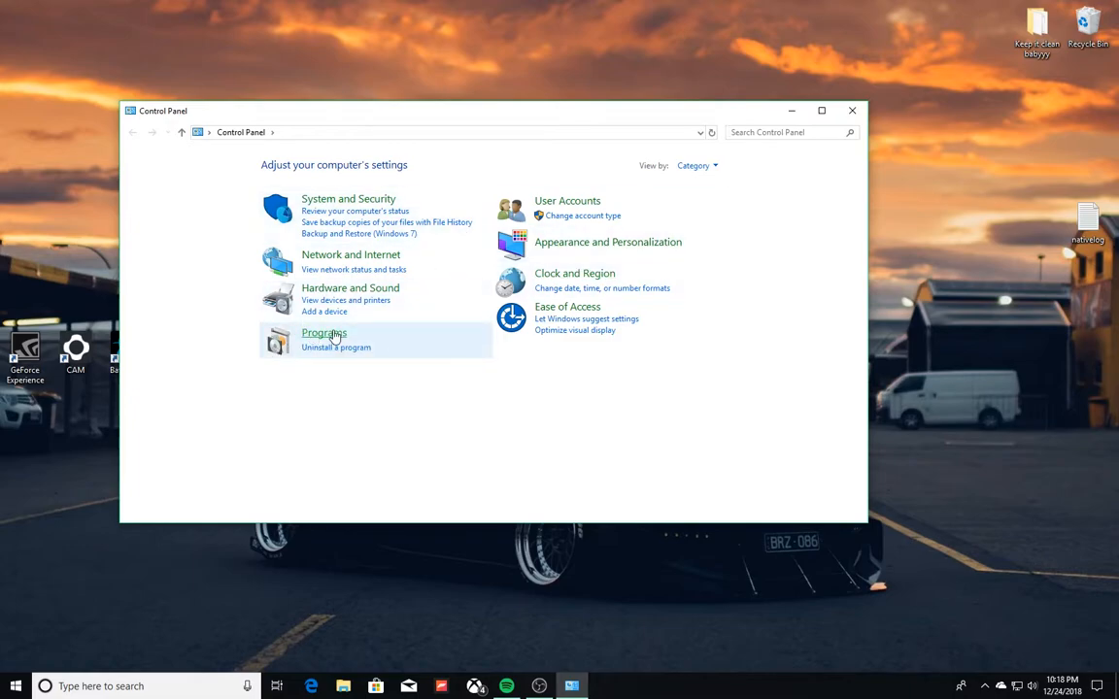
left_click(322, 332)
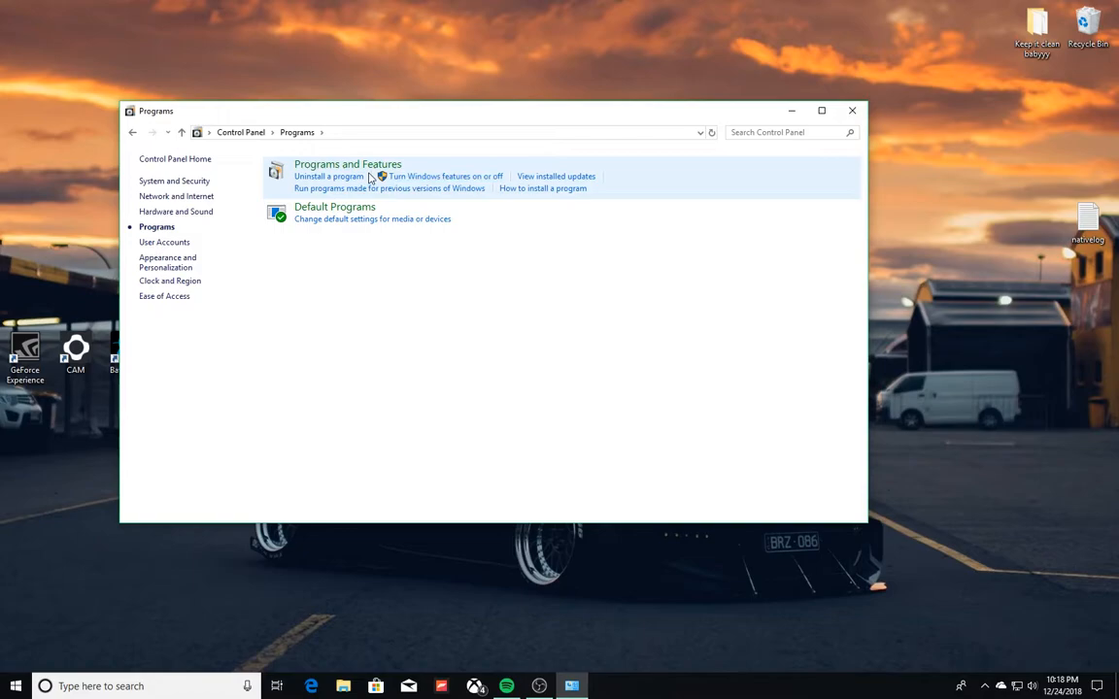
mouse_move(540, 189)
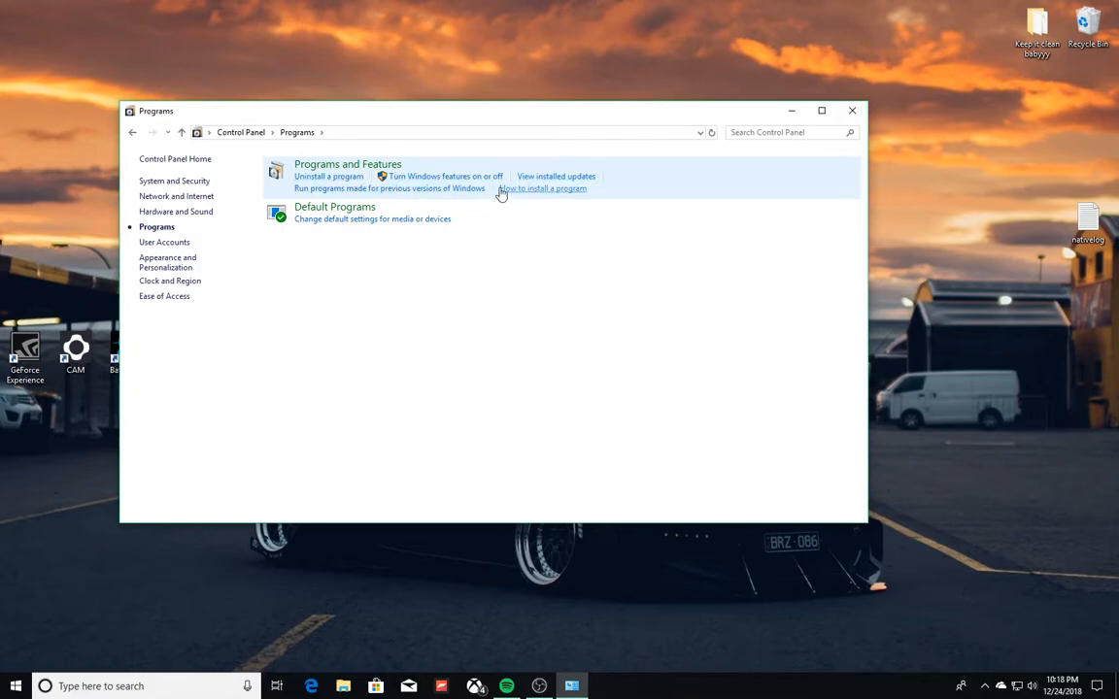
mouse_move(328, 177)
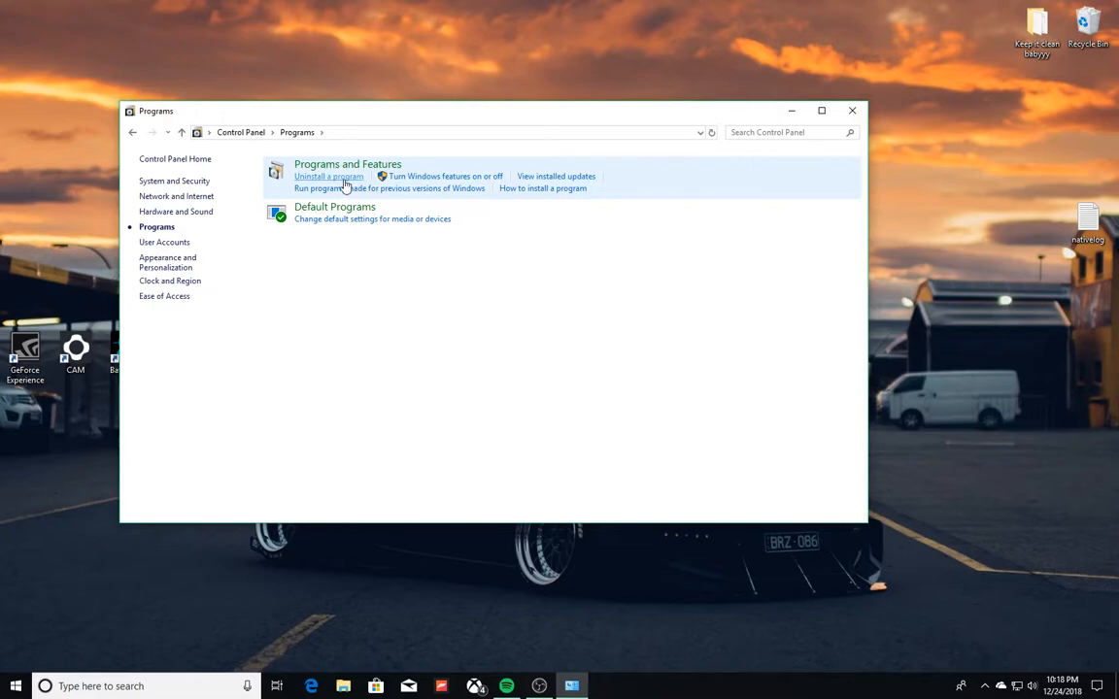
left_click(329, 175)
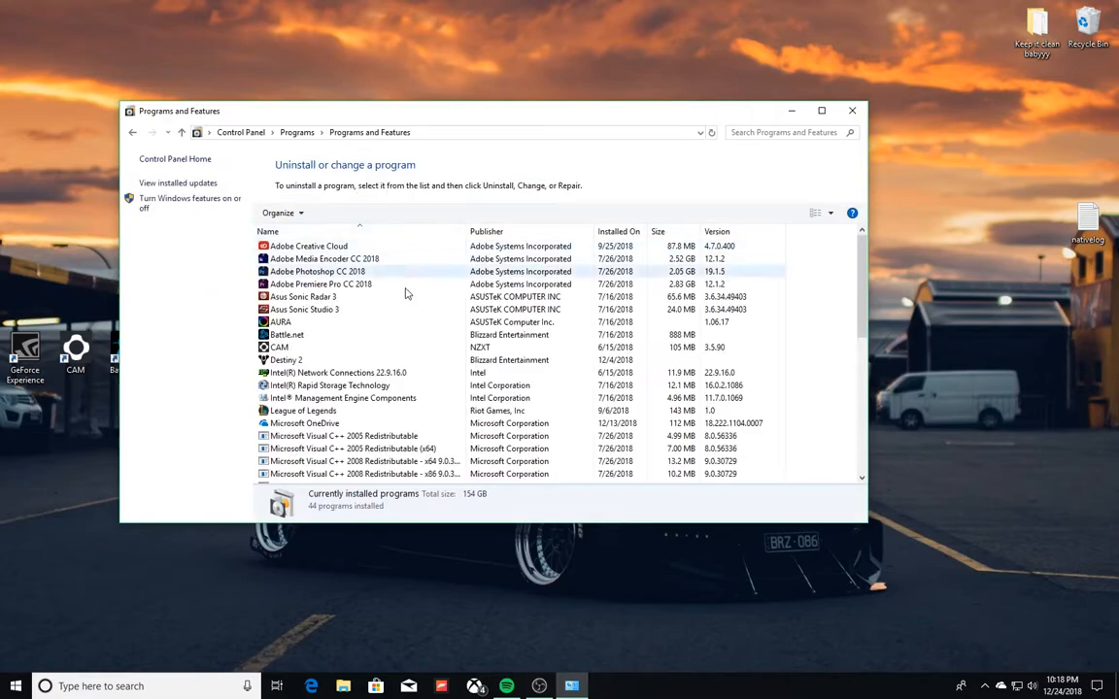
- Scroll down the installed programs list toward League of Legends
scroll("down", 3)
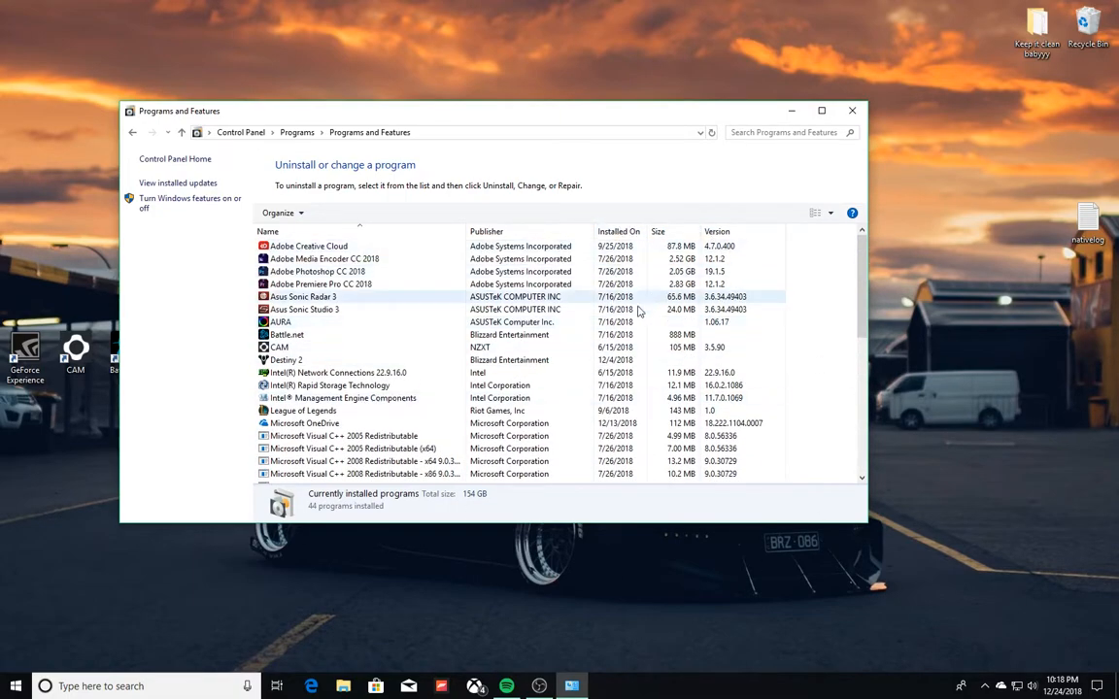
scroll("down", 3)
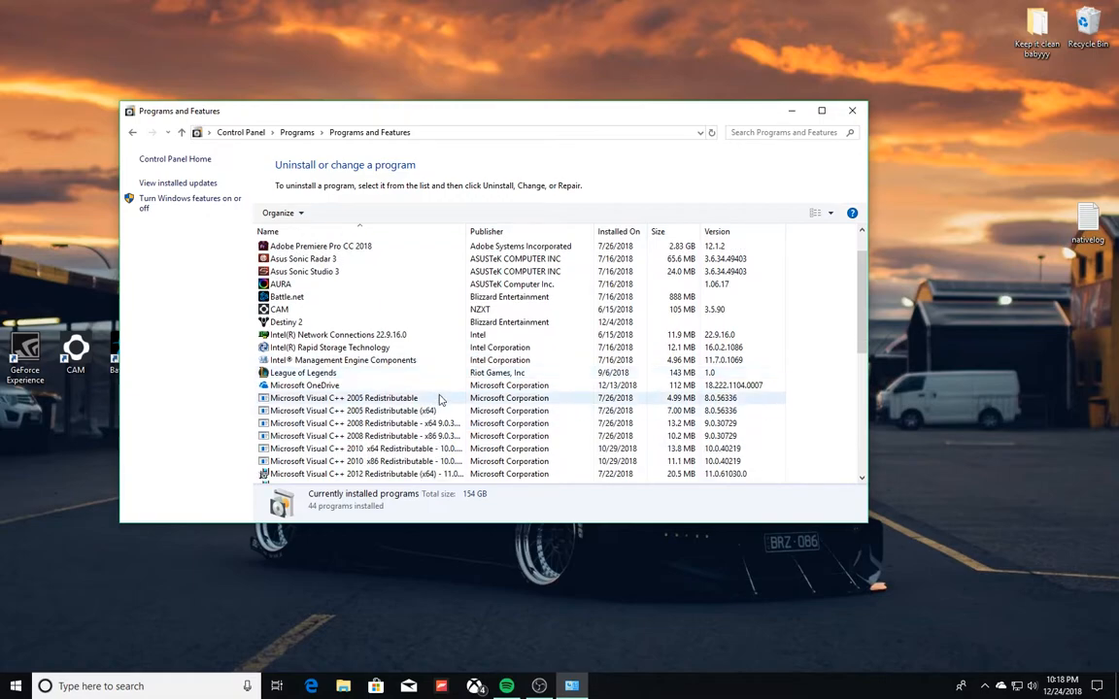
scroll("down", 3)
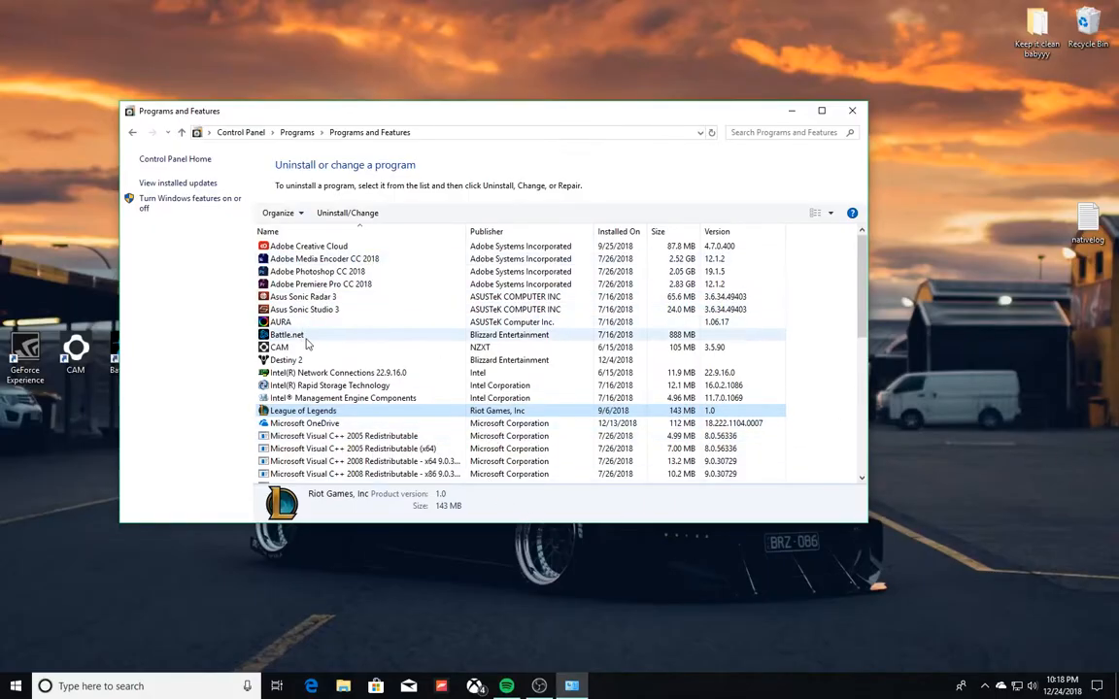
mouse_move(314, 340)
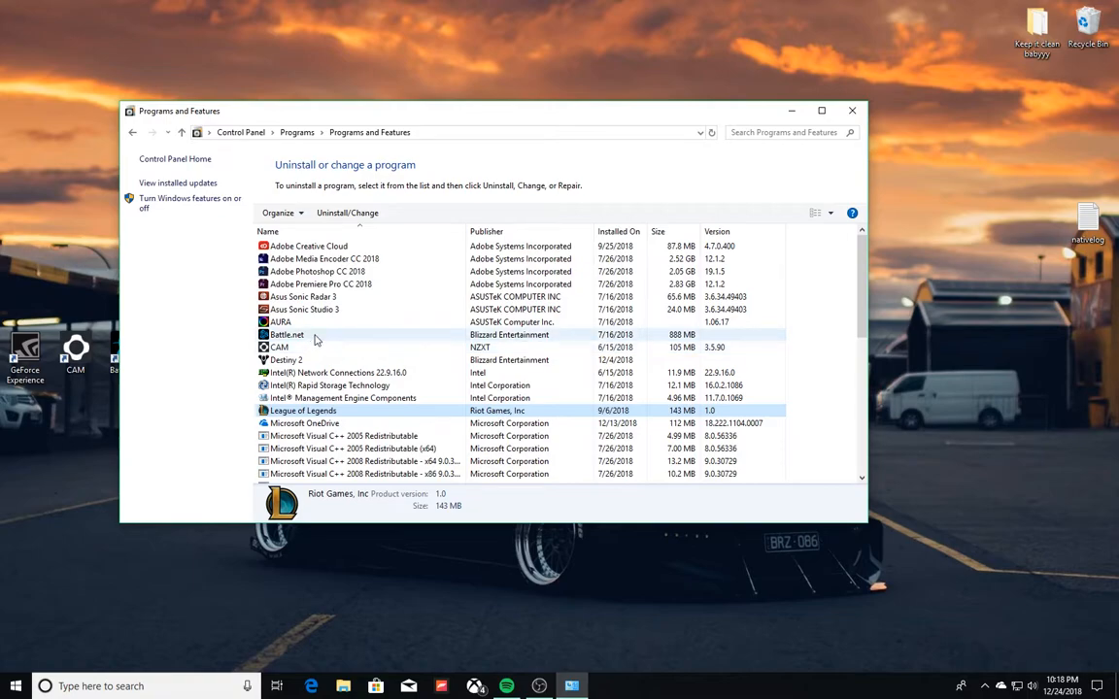
- Select Destiny 2 in the list, showing Blizzard Entertainment details and the Uninstall/Change option
scroll("down", 3)
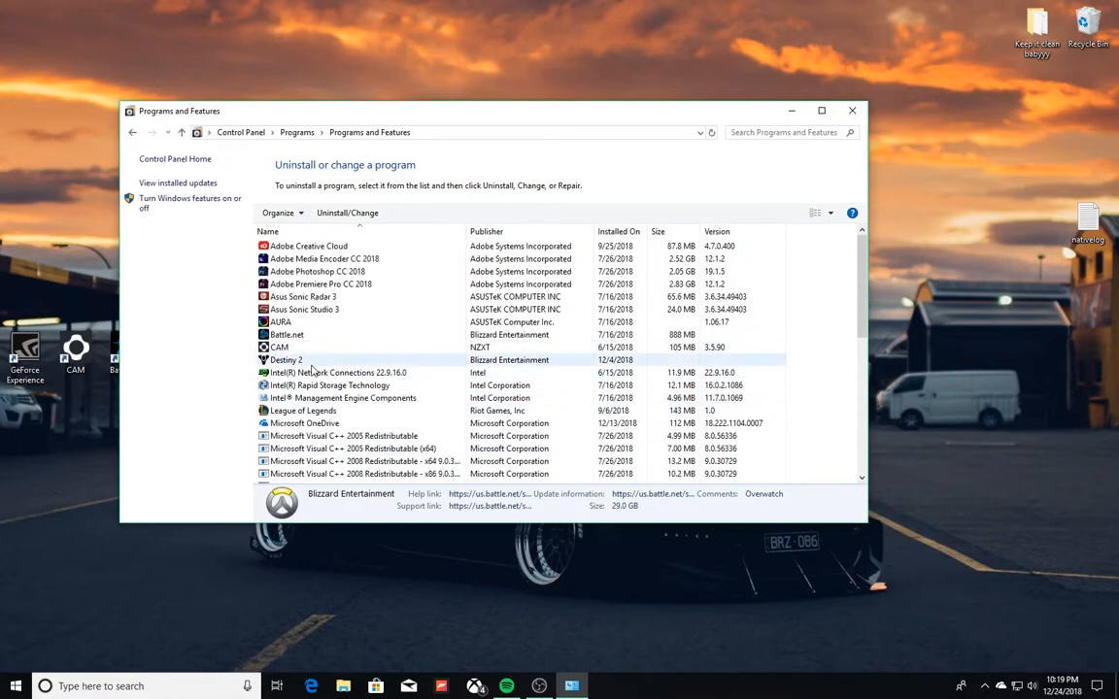
left_click(288, 359)
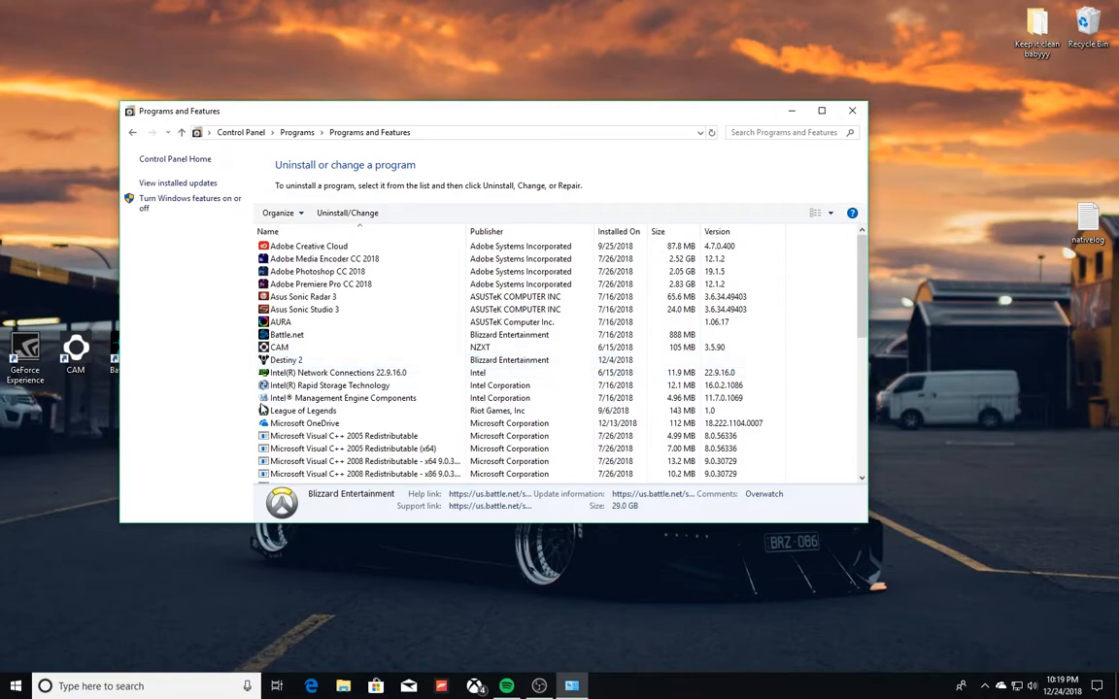
left_click(338, 373)
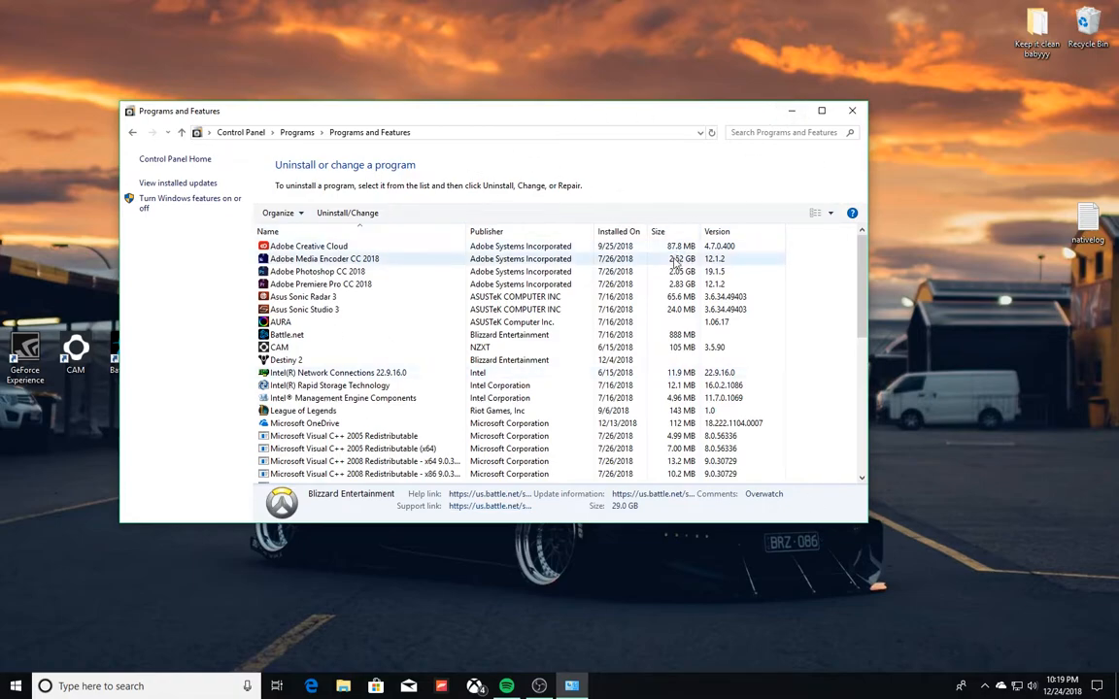
left_click(303, 409)
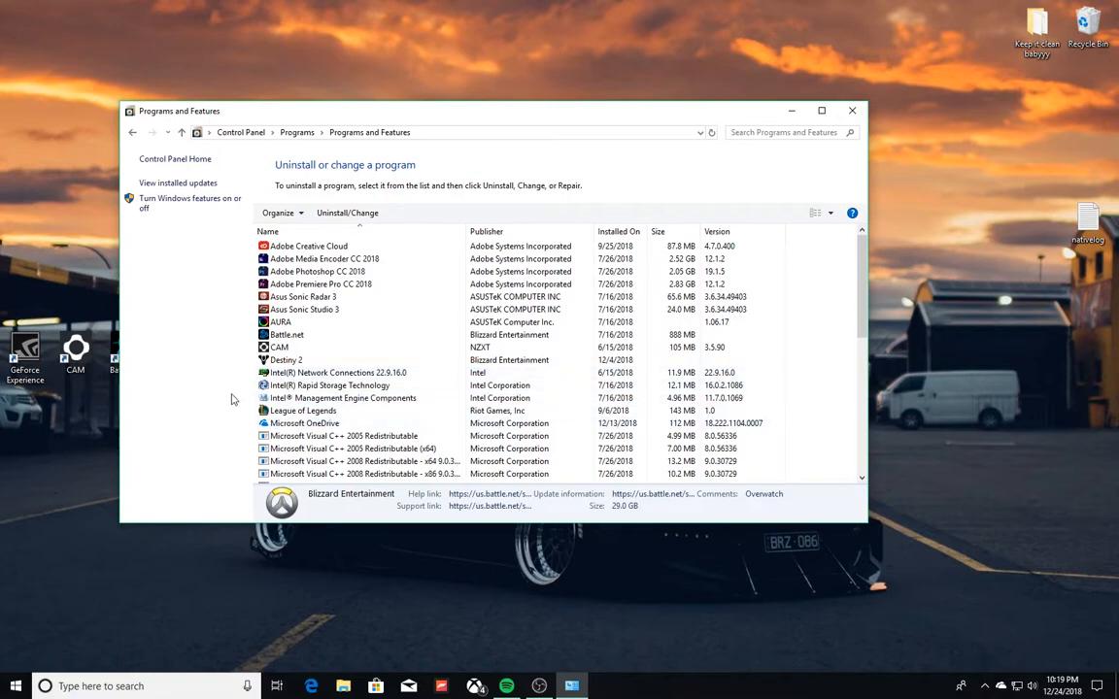
mouse_move(312, 134)
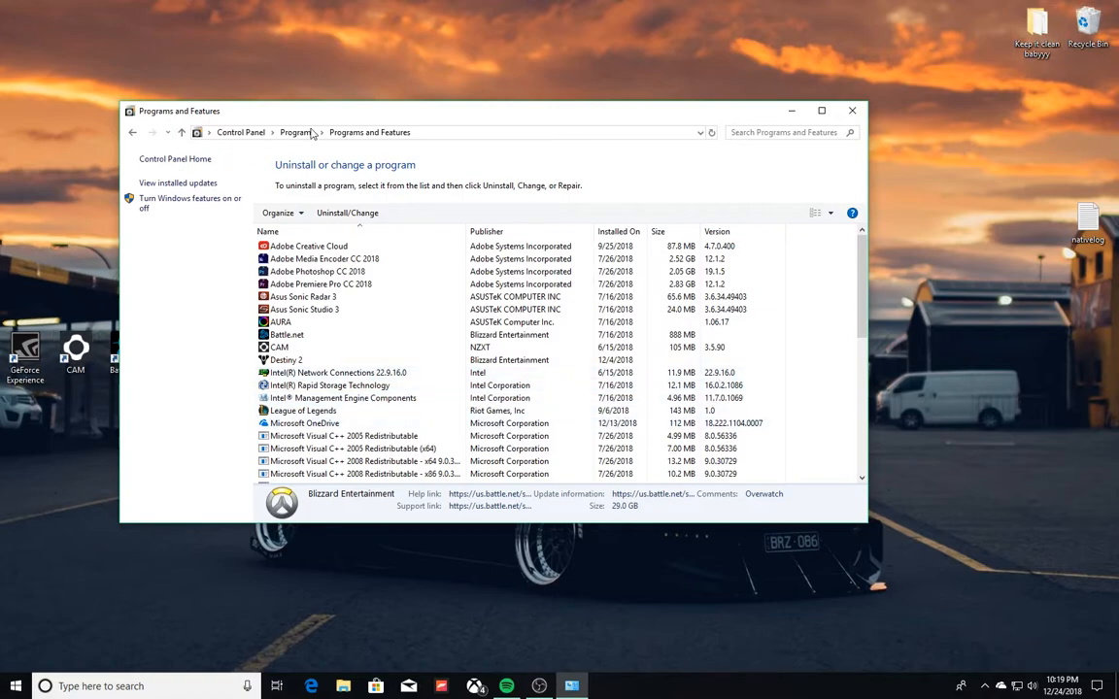
mouse_move(416, 12)
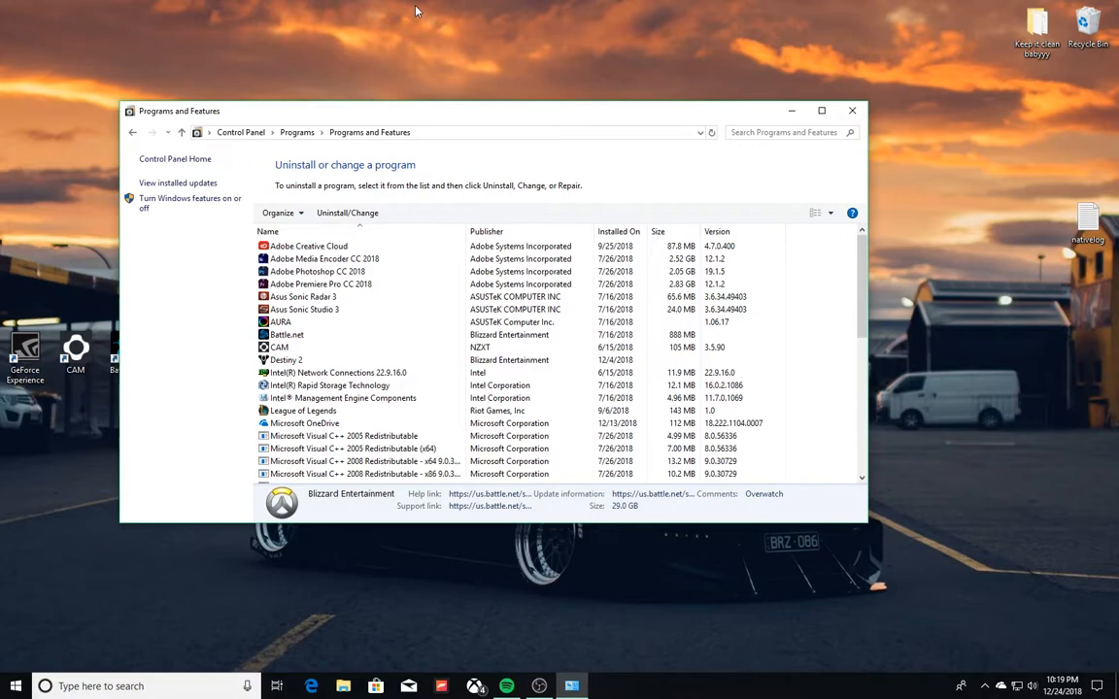
mouse_move(478, 61)
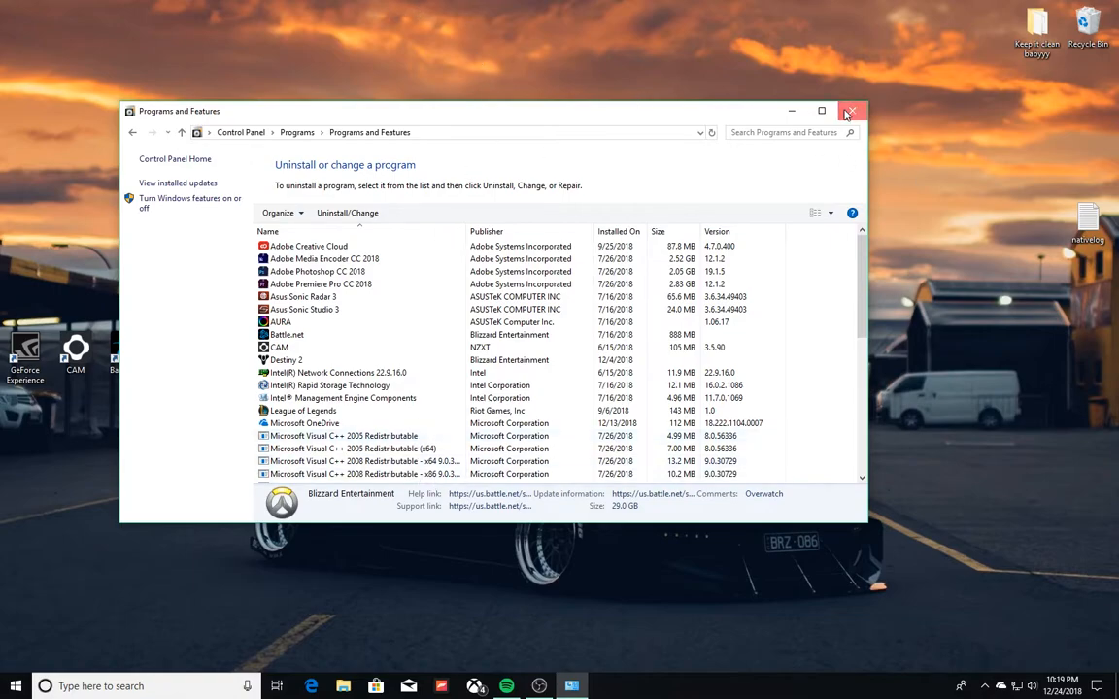
- Close Programs and Features and restore the OBS Studio recording window
left_click(851, 109)
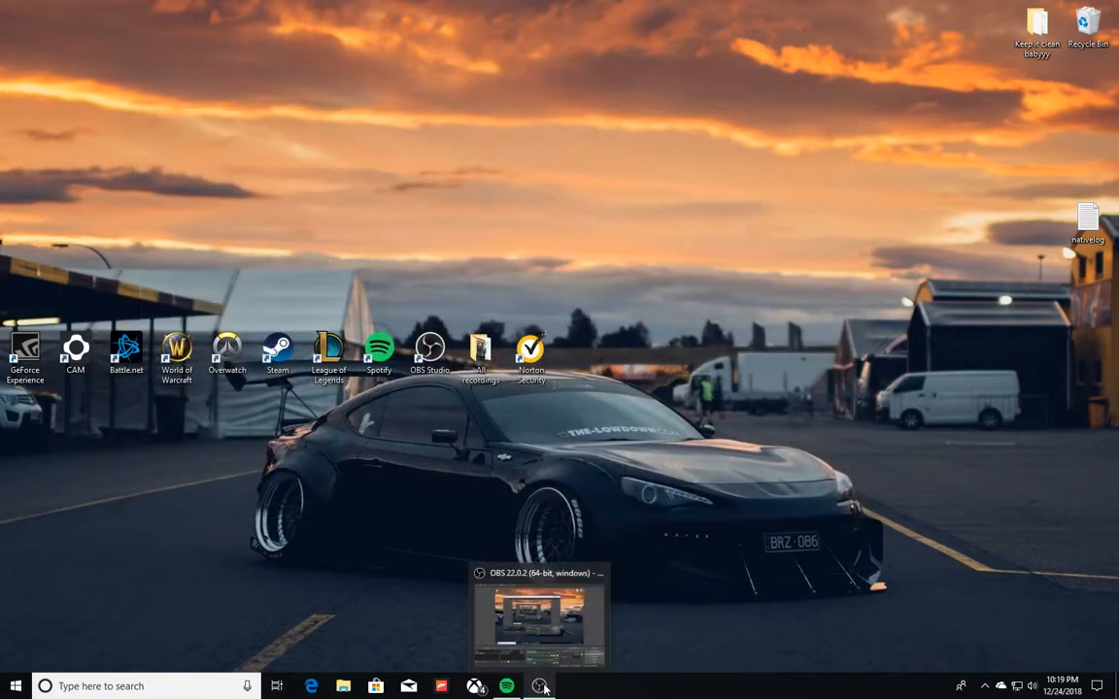
mouse_move(858, 404)
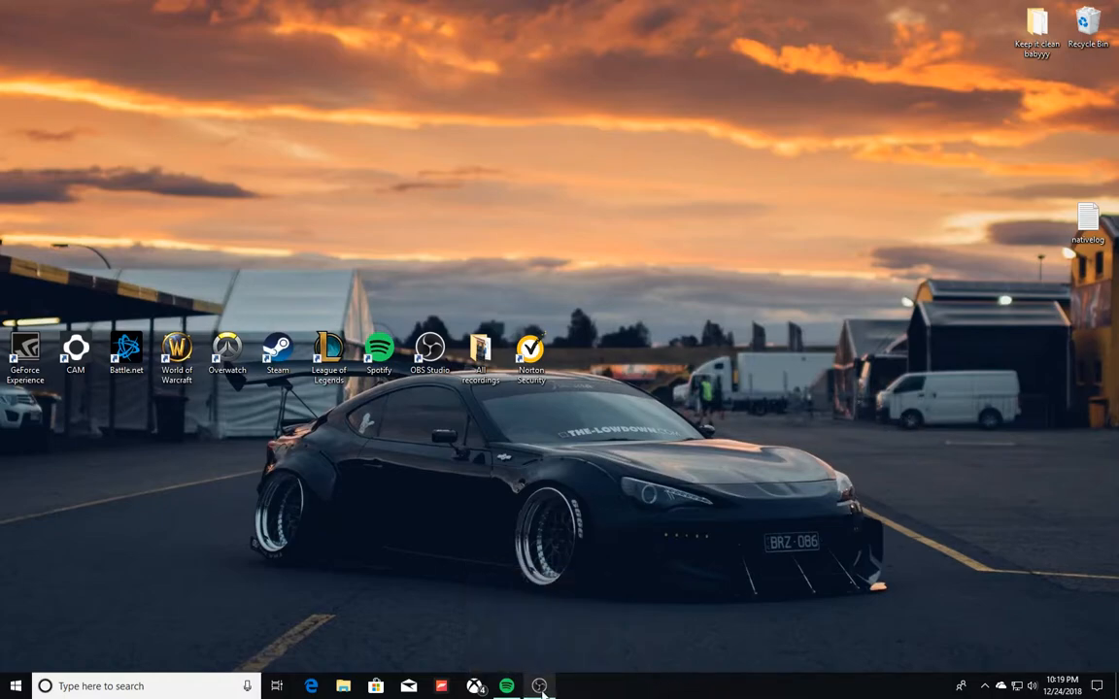
mouse_move(540, 685)
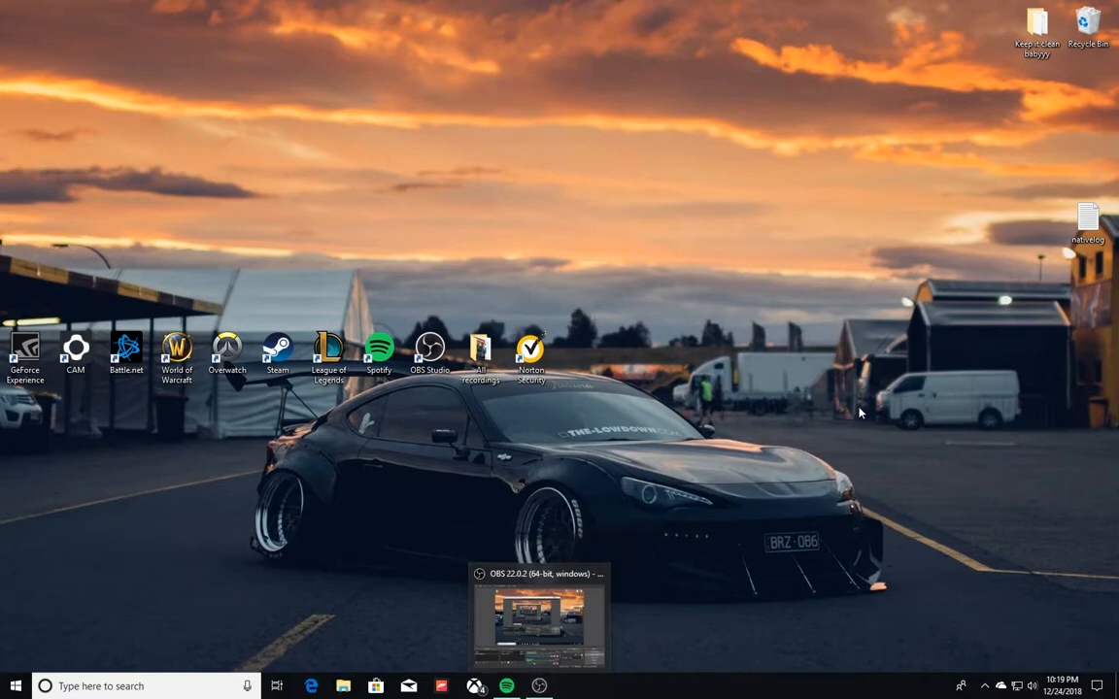
left_click(536, 622)
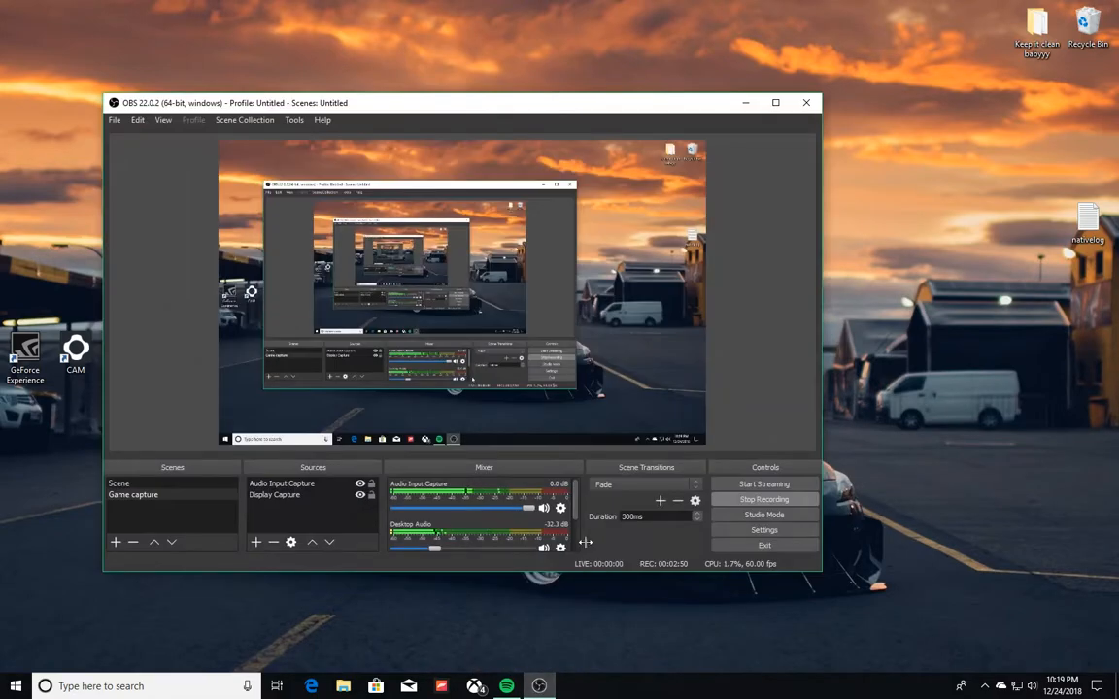